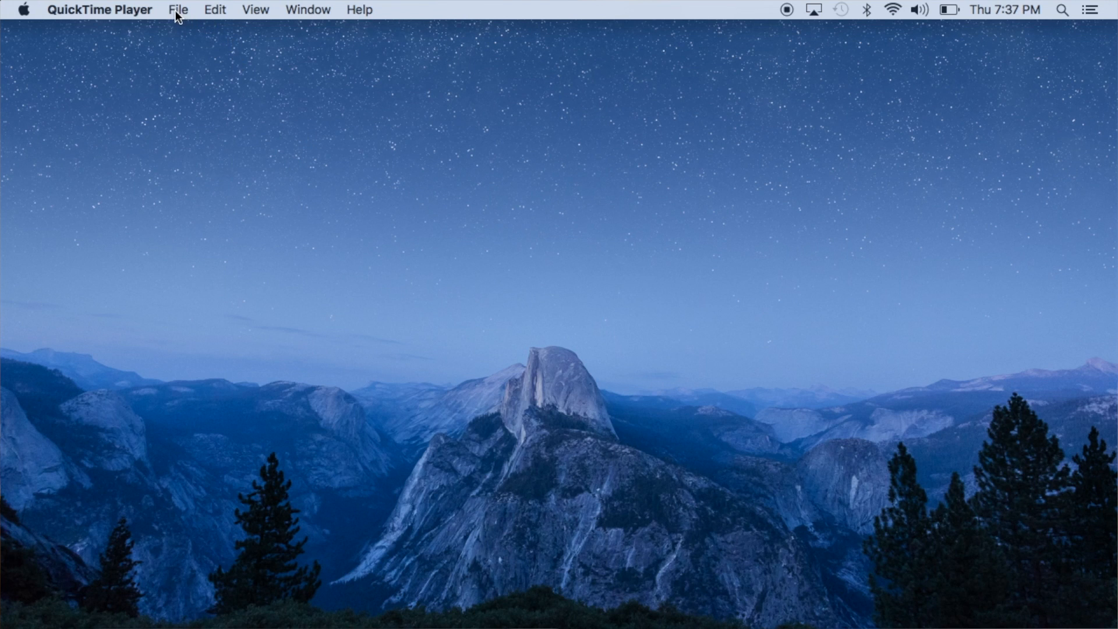
Open a new movie recording window from the File menu to show the live camera preview.
left_click(178, 9)
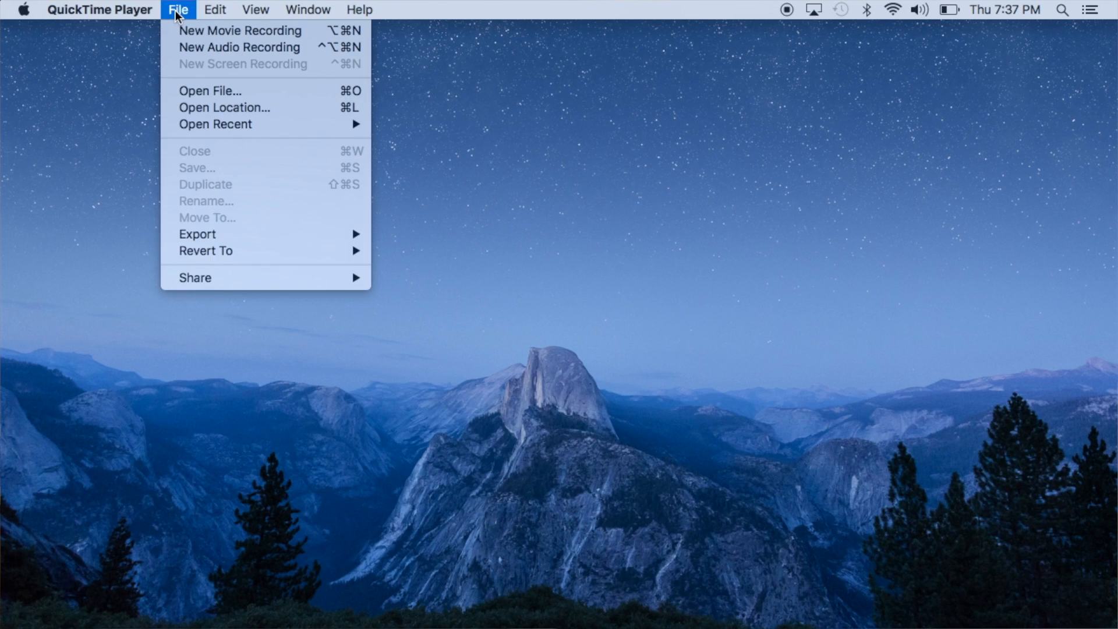
left_click(239, 30)
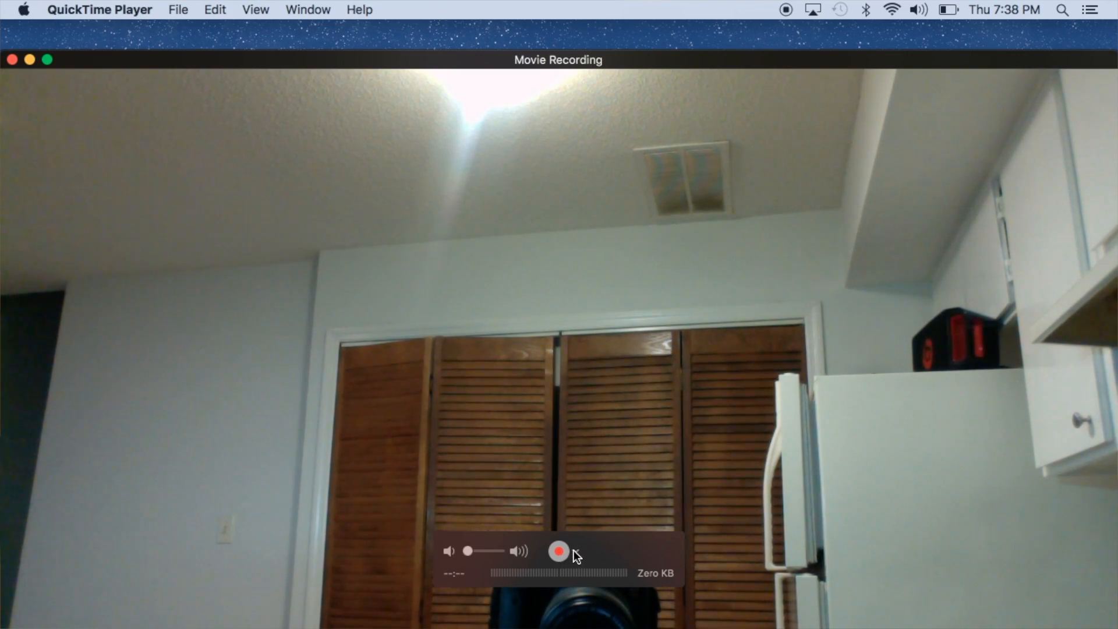
Choose the connected iPhone as the camera in the recording source menu.
left_click(575, 550)
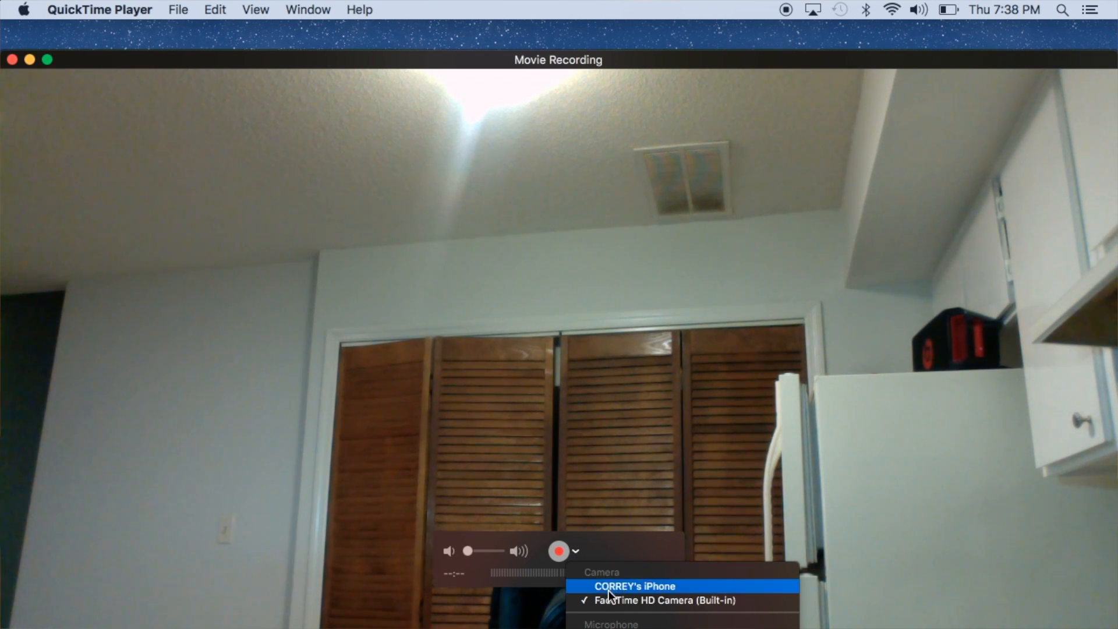
left_click(633, 586)
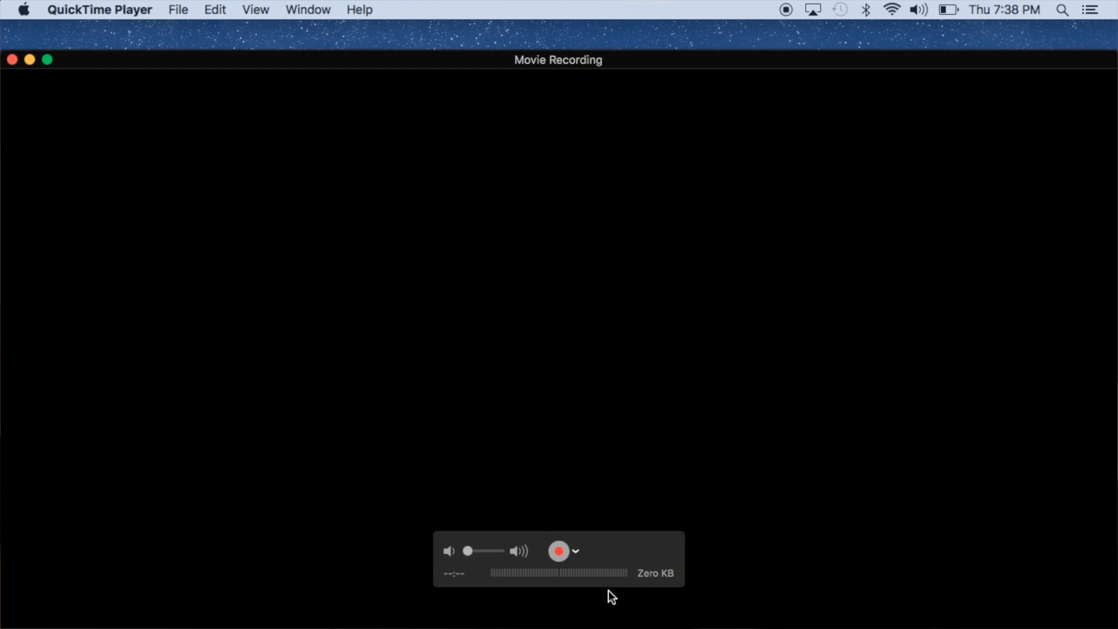